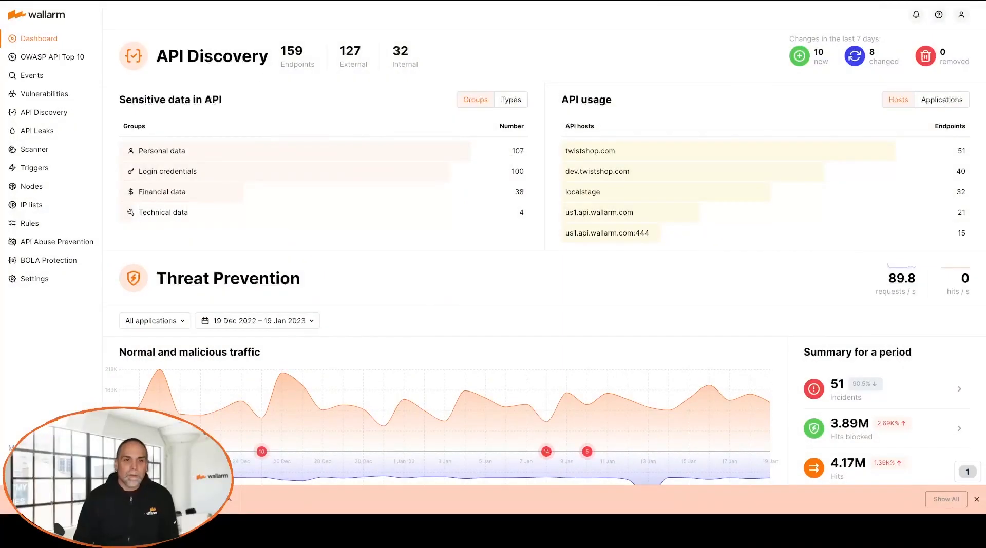
mouse_move(387, 237)
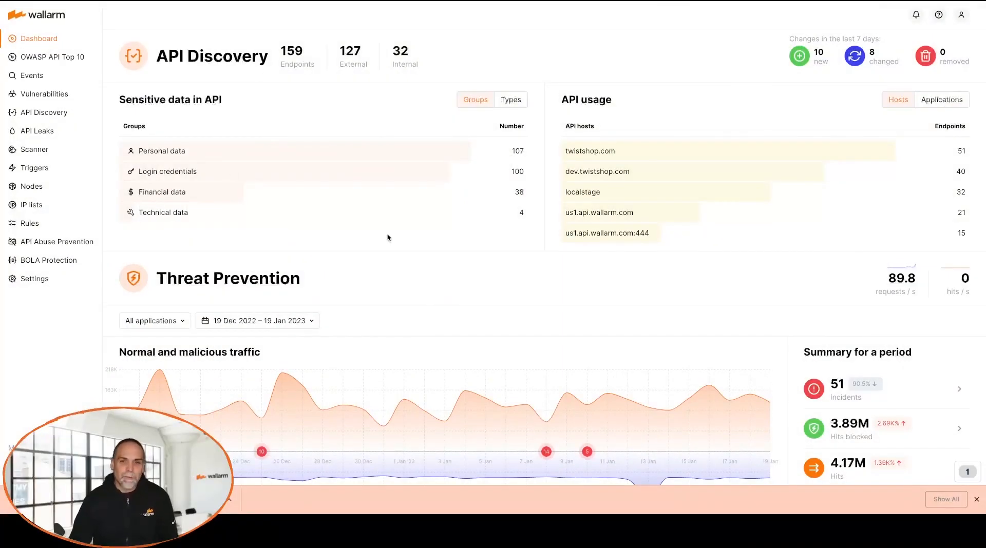
scroll("down", 3)
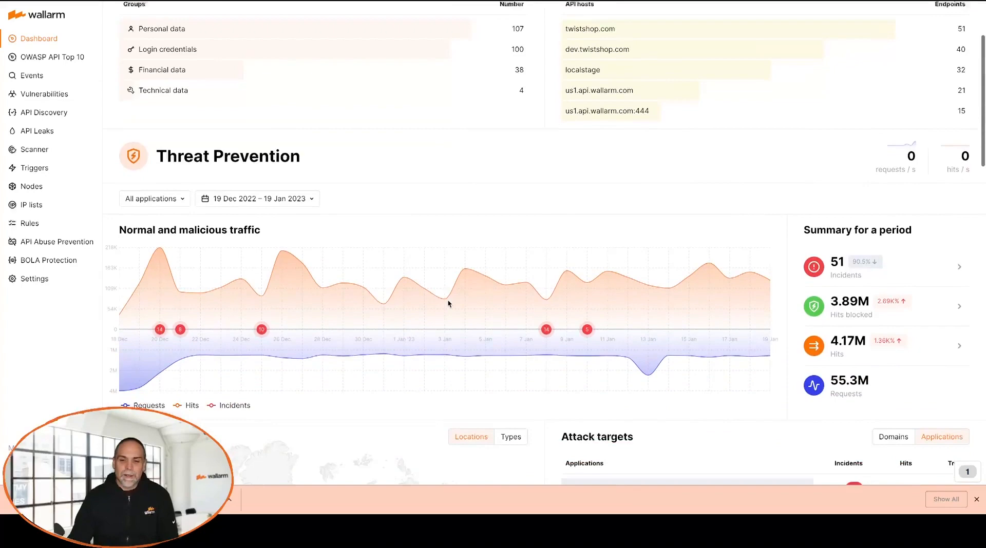
scroll("down", 3)
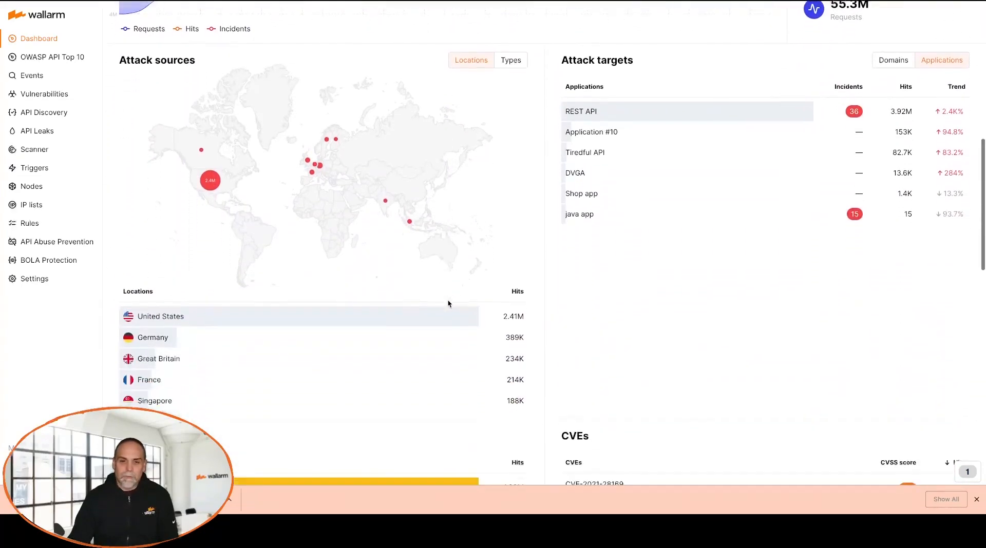
scroll("down", 3)
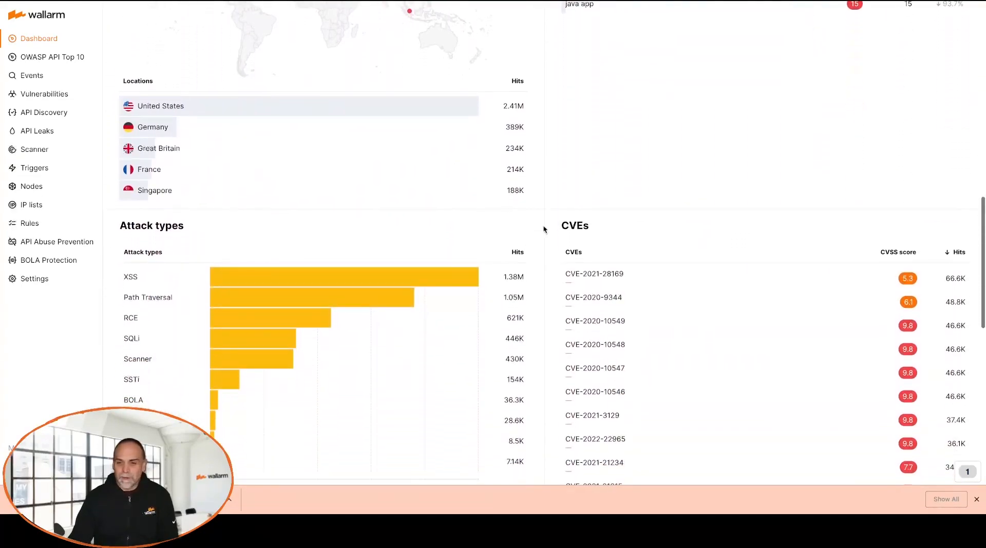
scroll("down", 3)
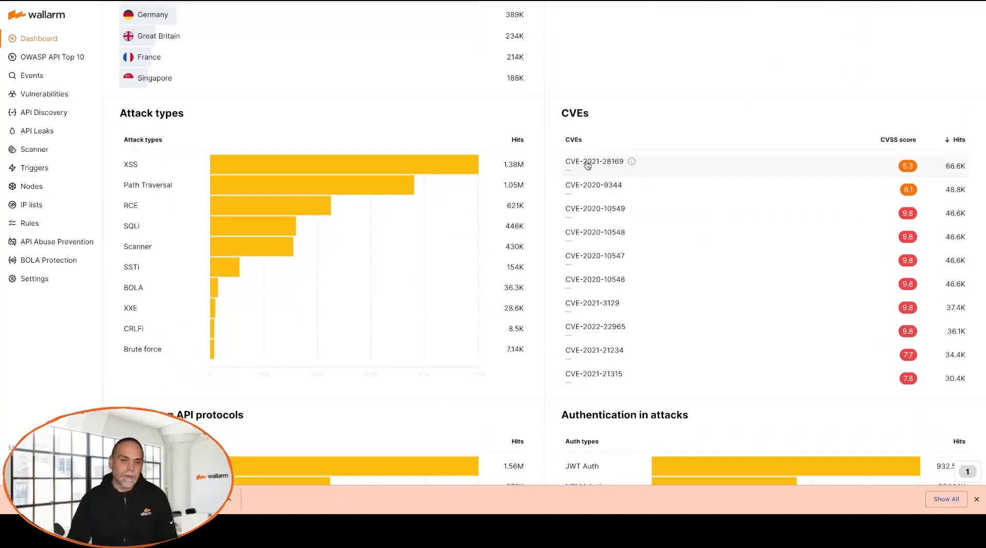
left_click(593, 162)
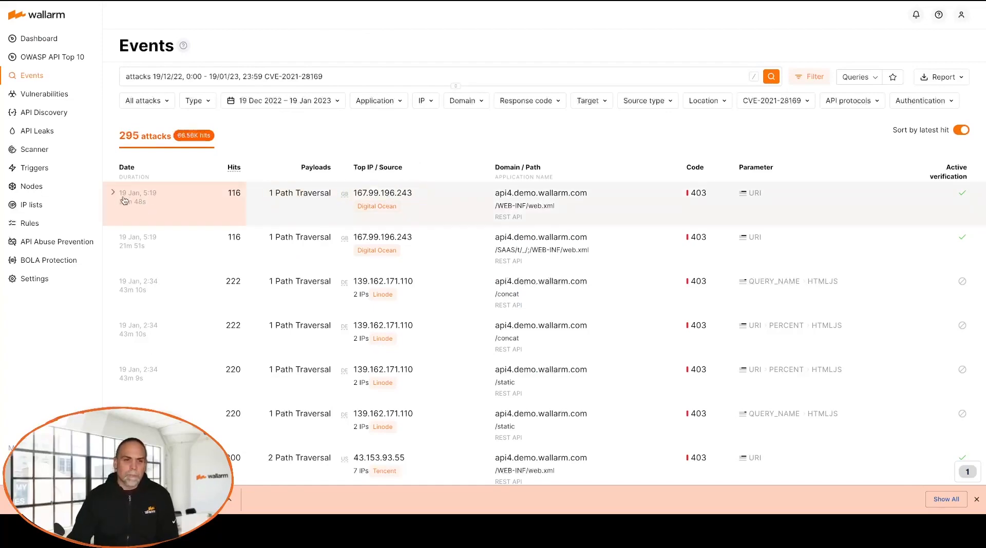
Expand the latest Path Traversal event's 116 requests, then go back to the Dashboard.
left_click(113, 193)
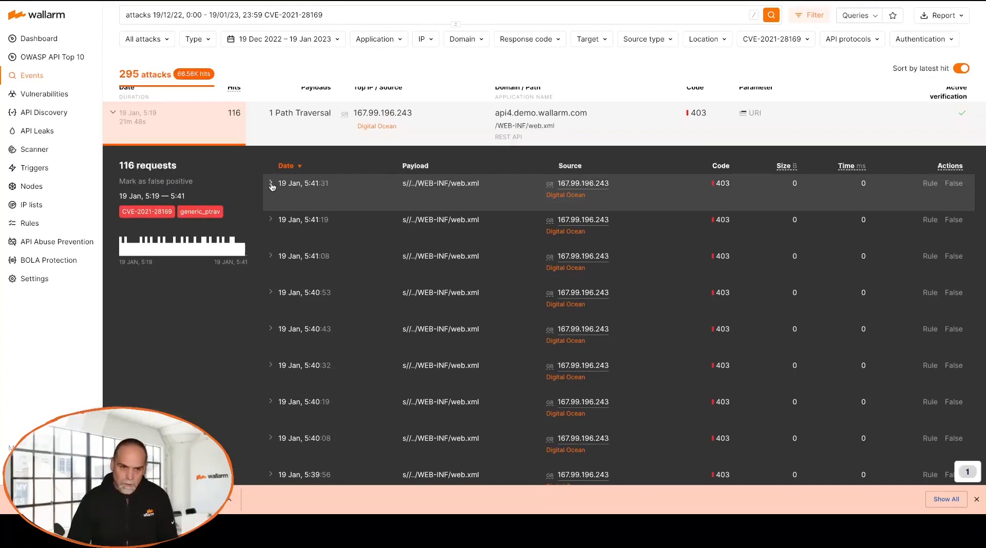
left_click(38, 38)
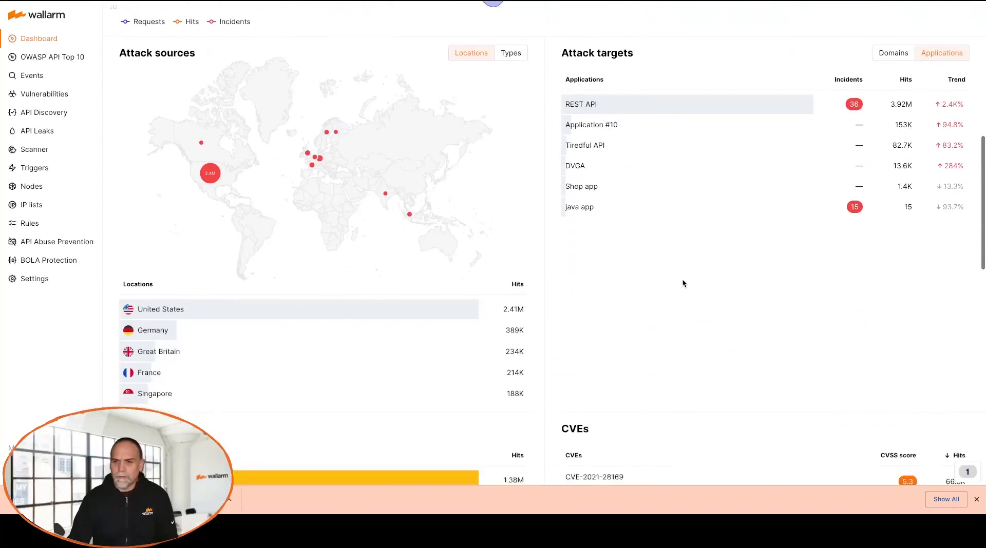
Open CVE-2020-10549's details and show the Network attack vector explanation.
scroll("down", 3)
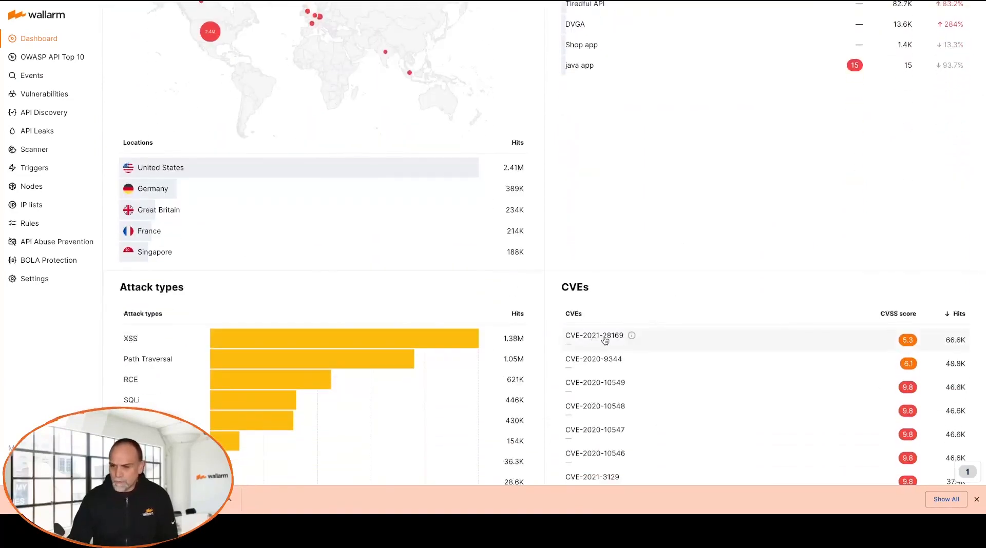
mouse_move(634, 384)
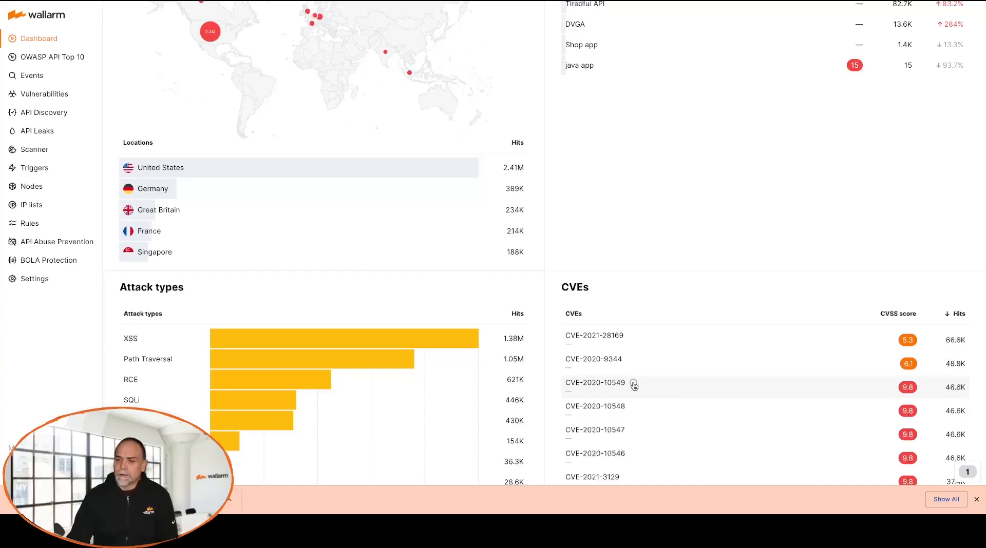
left_click(594, 383)
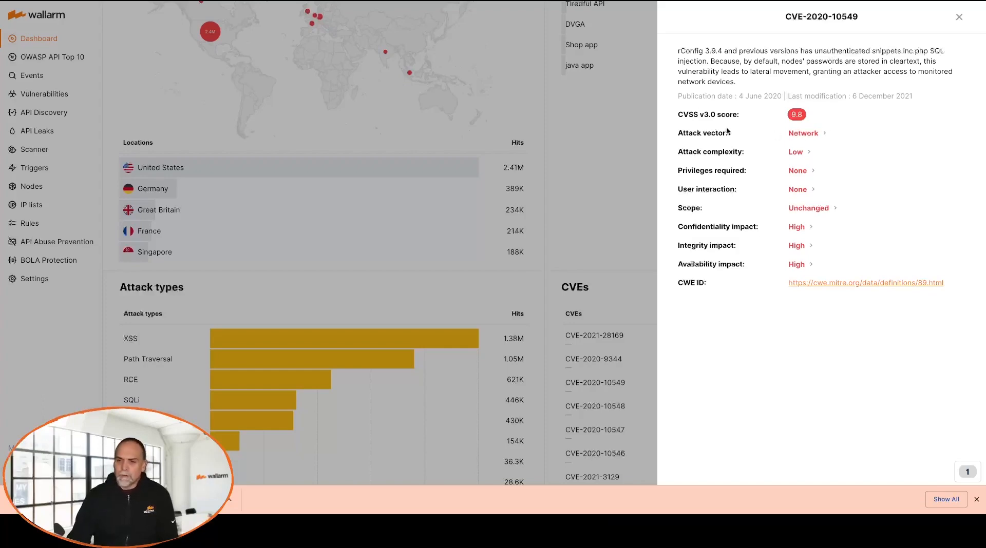
left_click(802, 132)
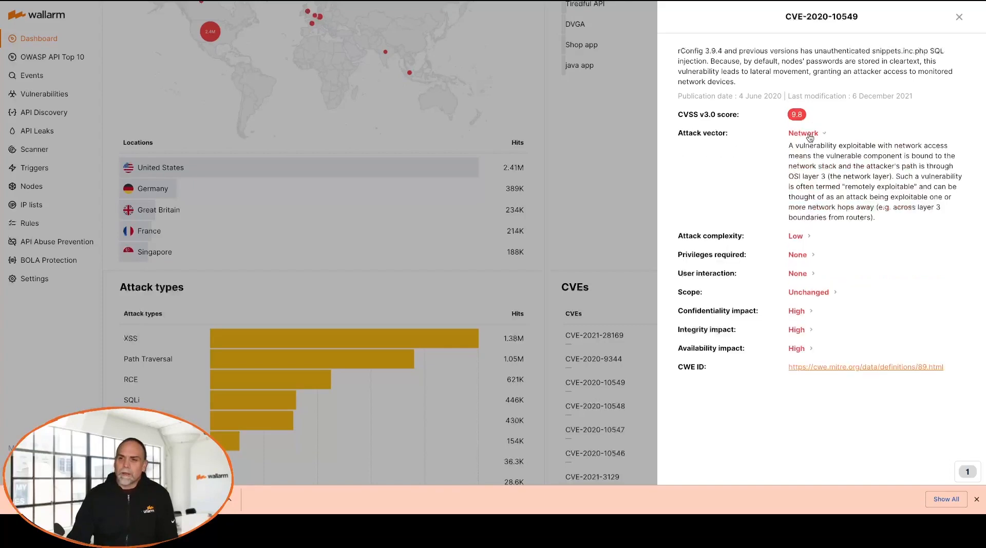
Collapse the Network explanation and show the Low attack complexity explanation.
left_click(803, 132)
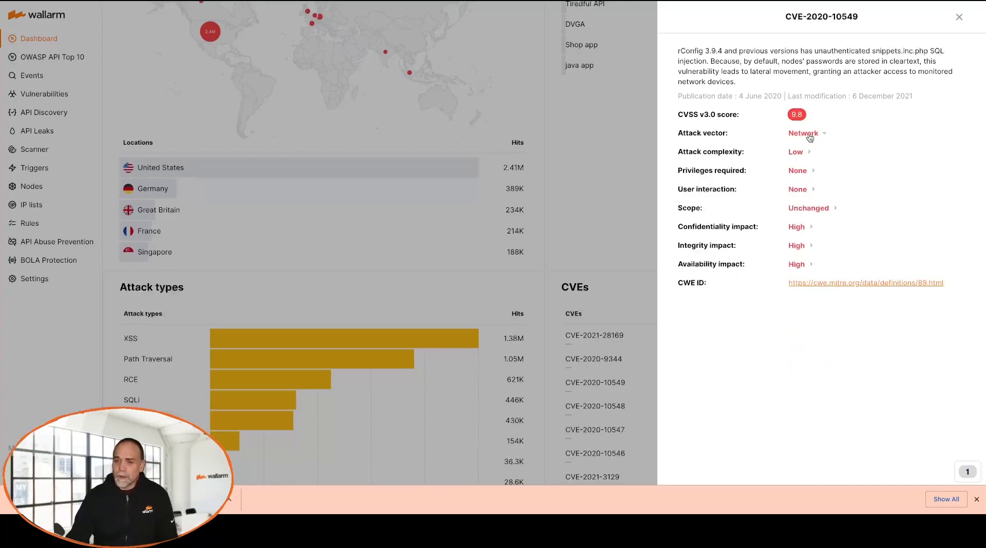
left_click(796, 152)
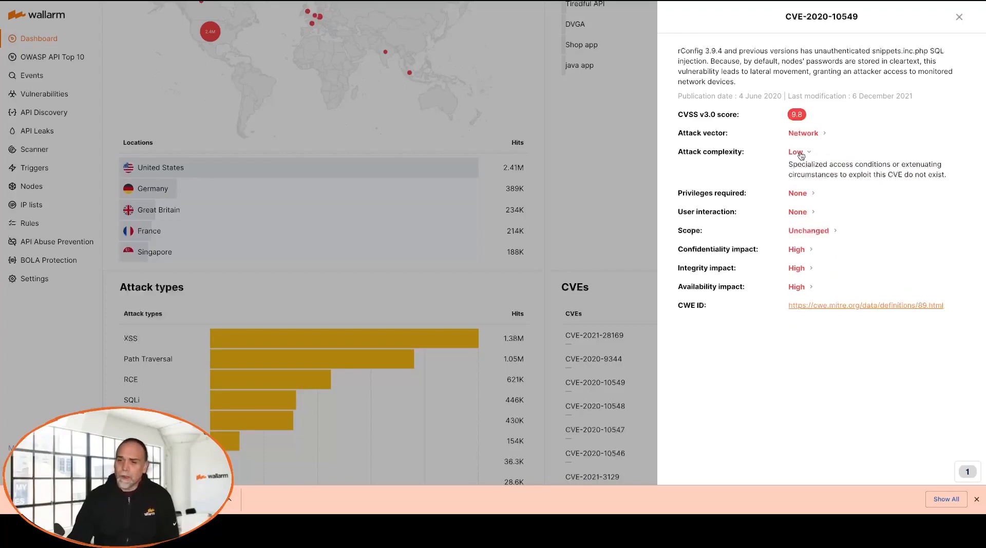
mouse_move(797, 193)
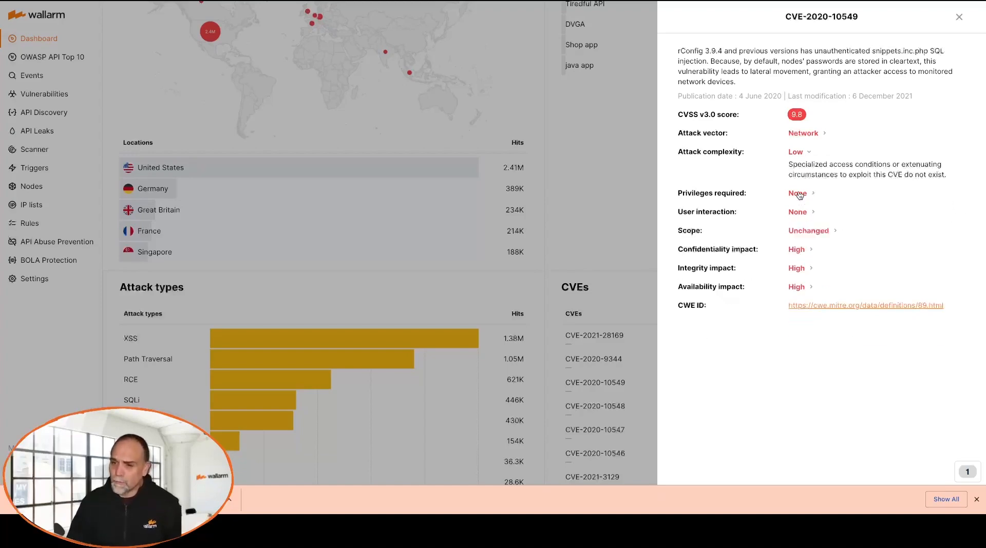
mouse_move(796, 268)
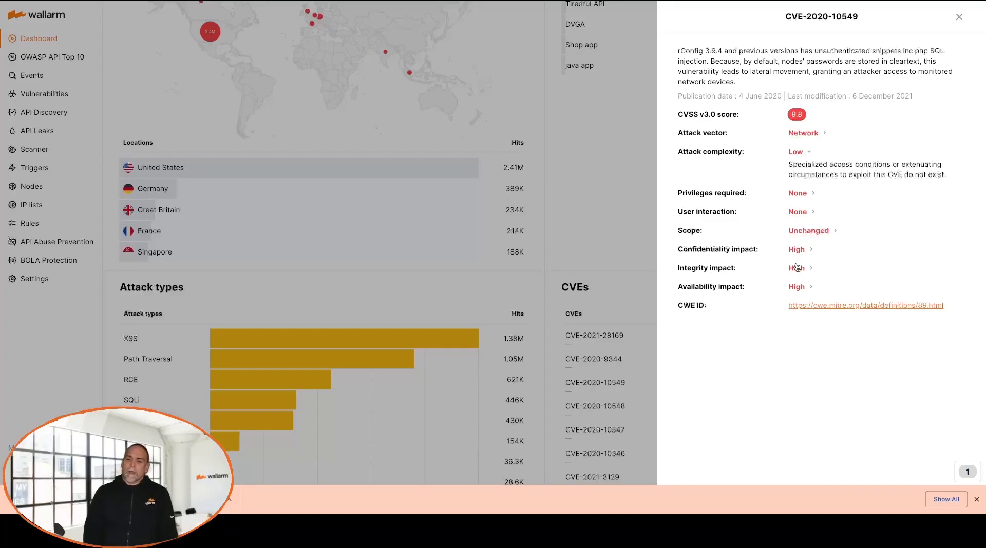
Show explanations for the High confidentiality and integrity impacts.
left_click(796, 249)
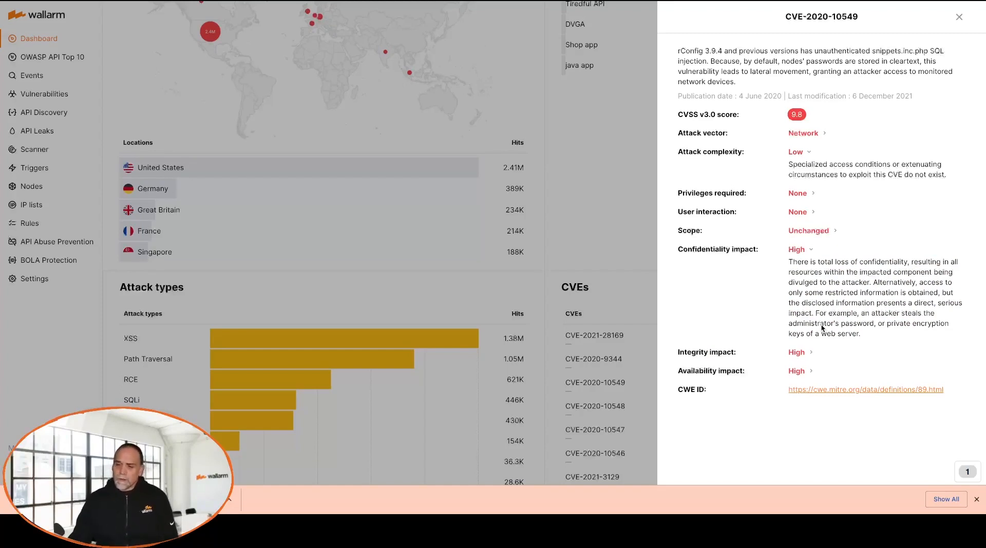
mouse_move(794, 359)
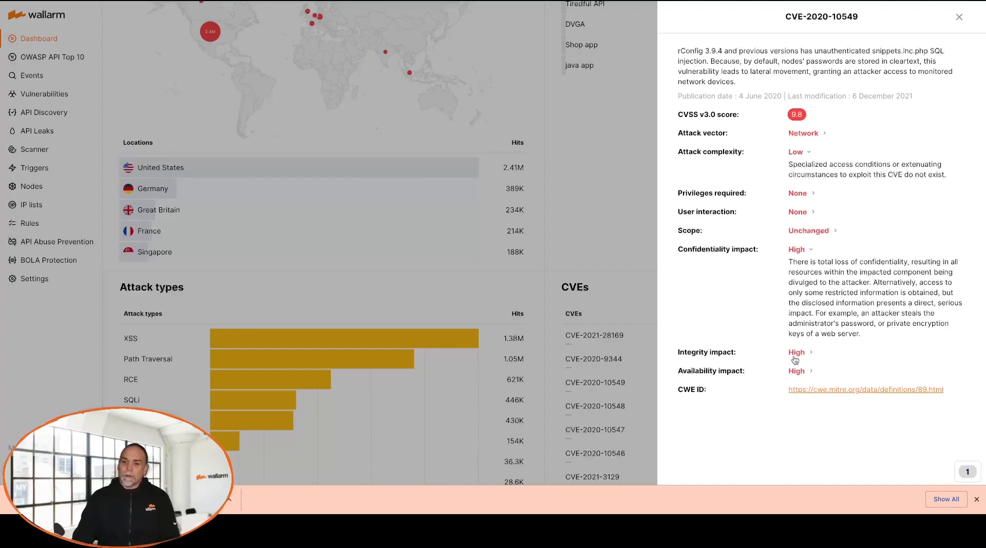
left_click(796, 352)
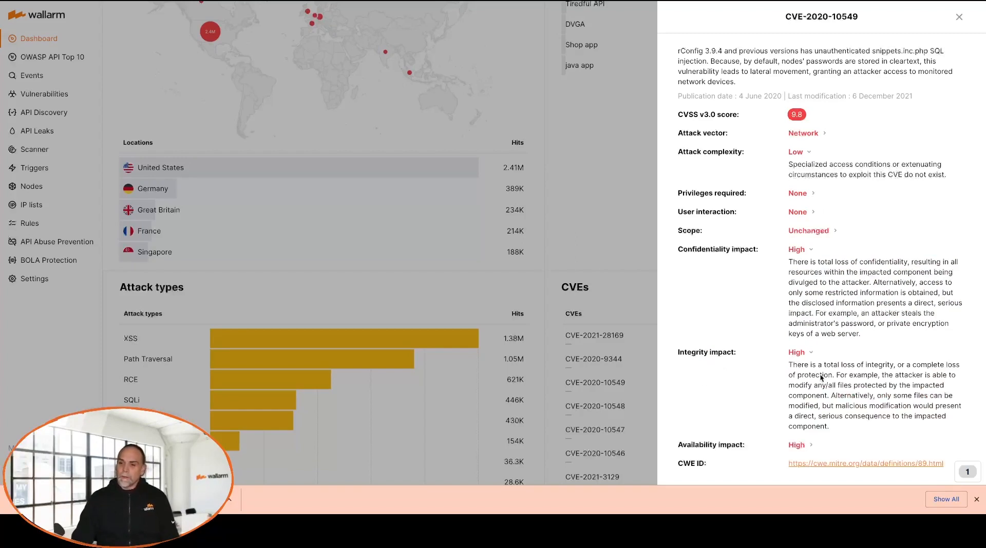
scroll("down", 3)
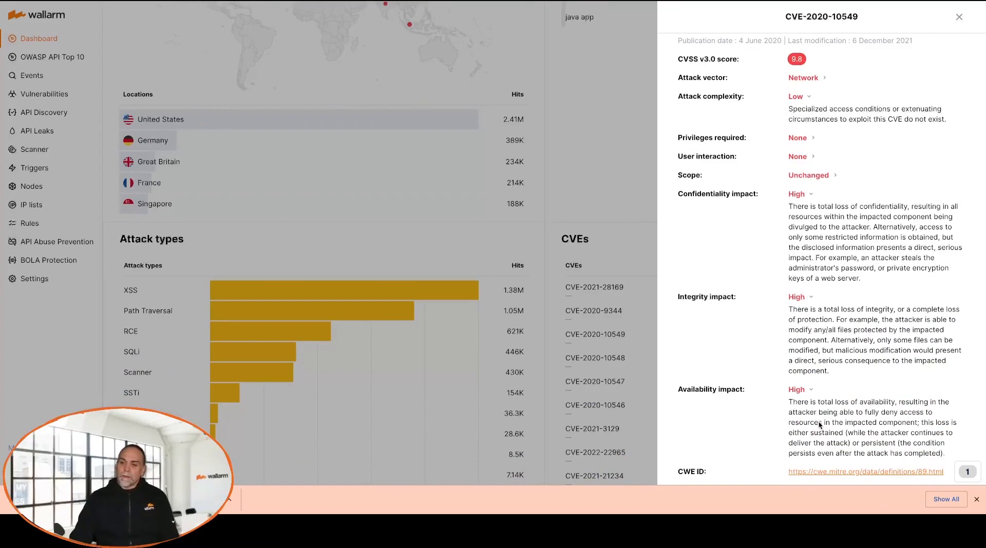
scroll("up", 3)
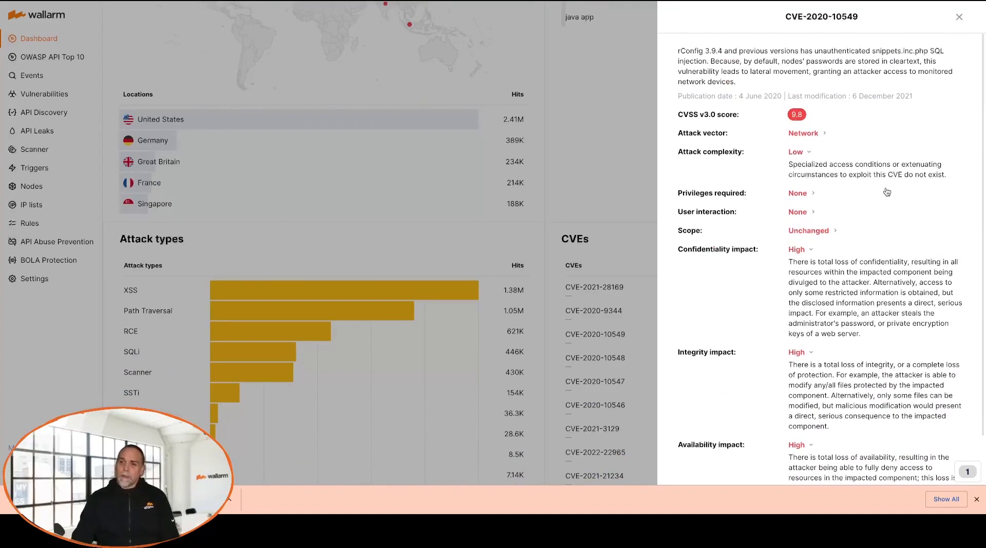
Close the CVE-2020-10549 panel and sort CVEs by CVSS score, highest first.
left_click(957, 16)
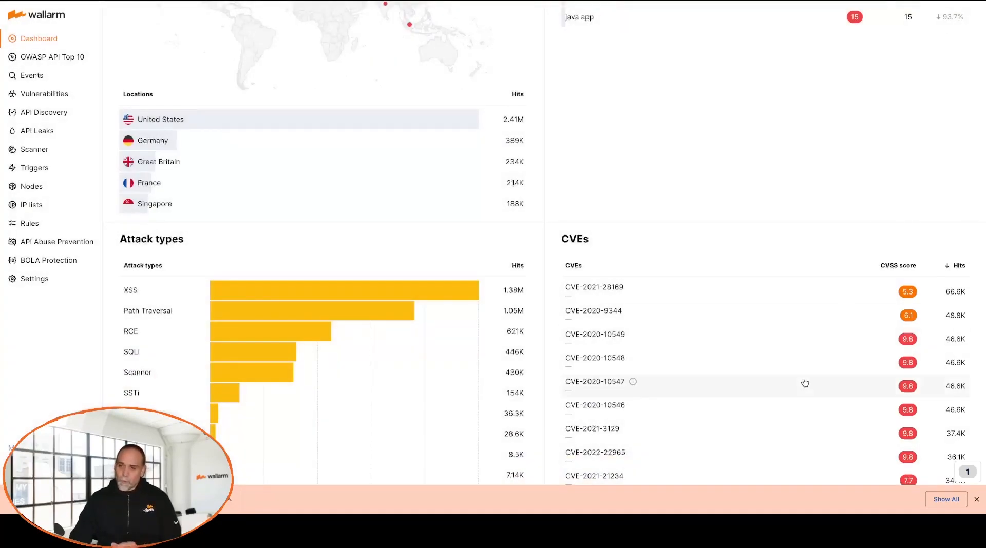
scroll("down", 3)
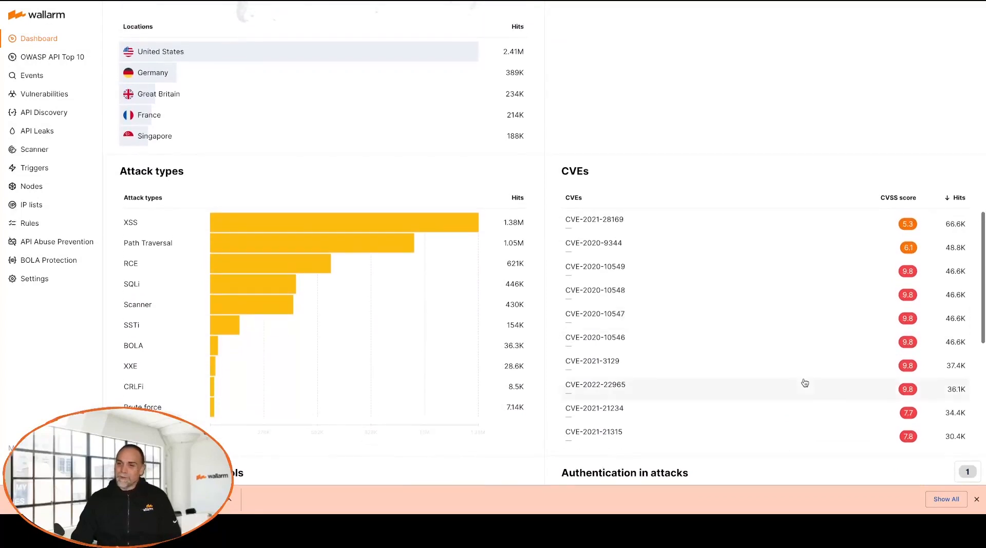
mouse_move(898, 198)
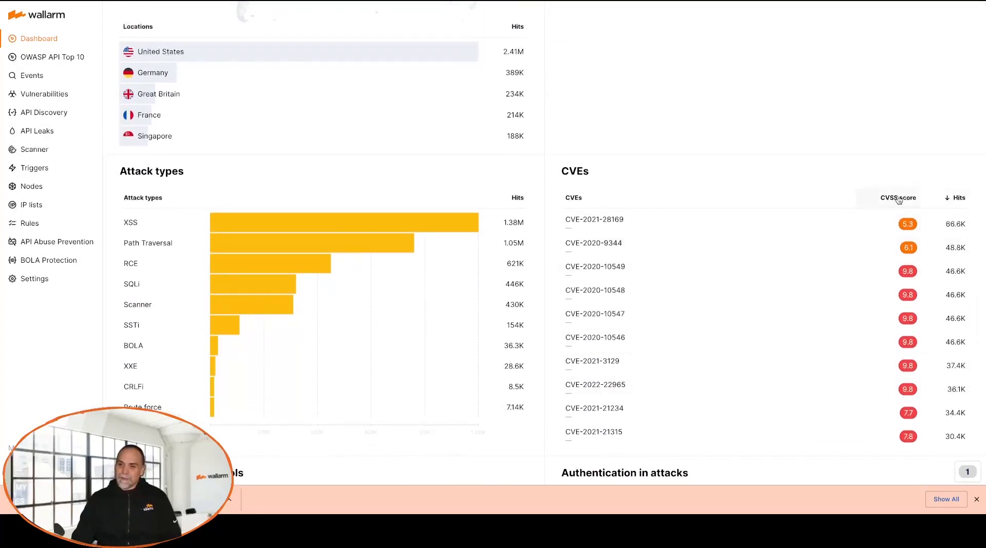
left_click(895, 197)
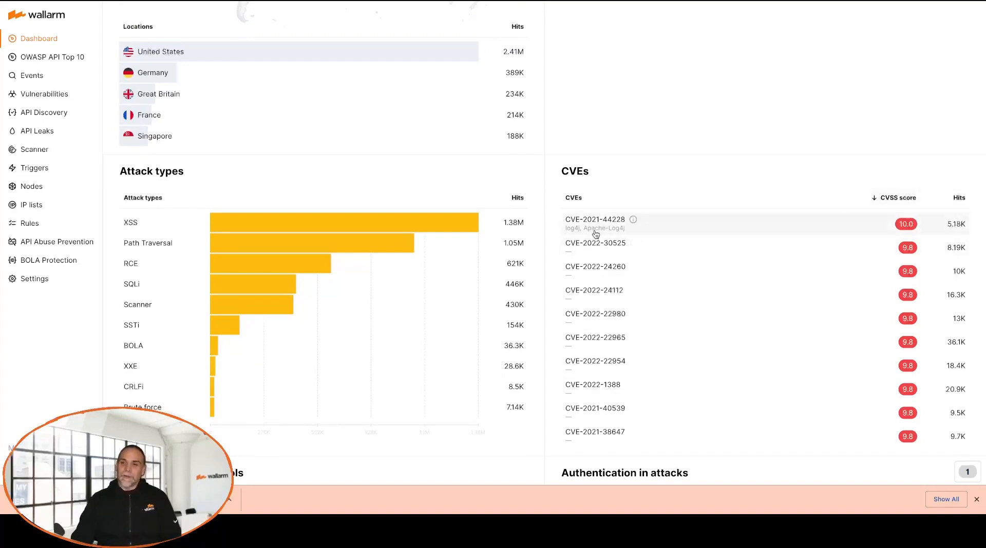
Filter Events by Log4j's CVE-2021-44228, showing 282 attacks.
left_click(595, 220)
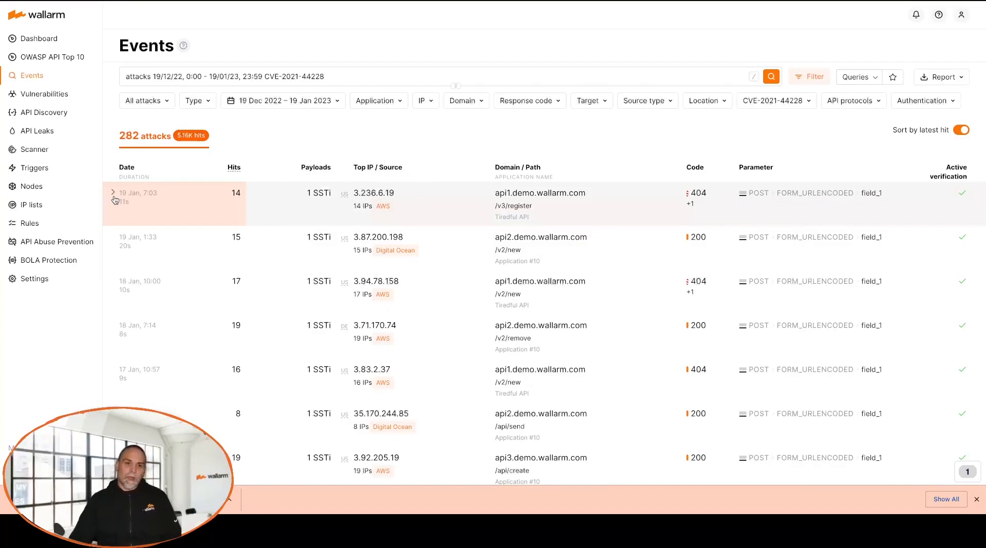
mouse_move(351, 189)
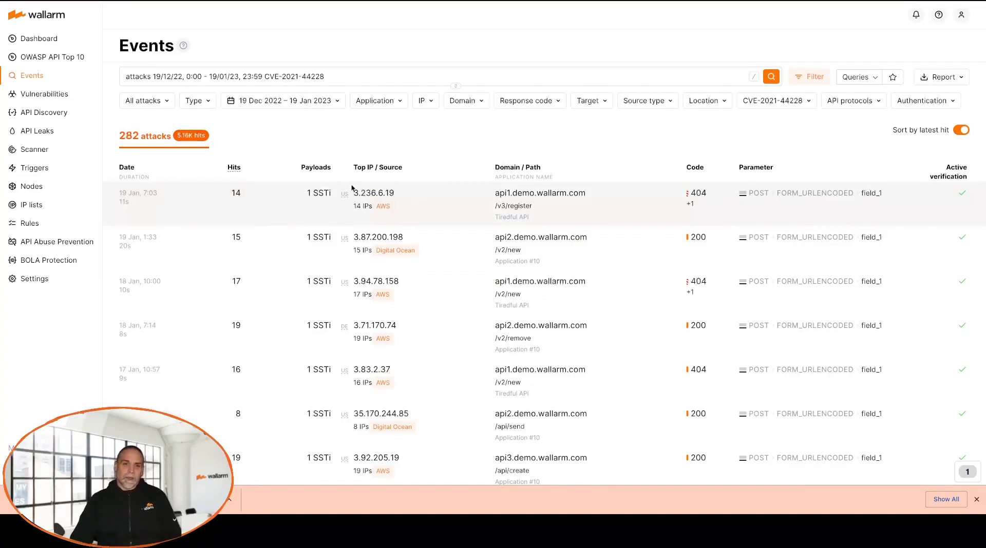